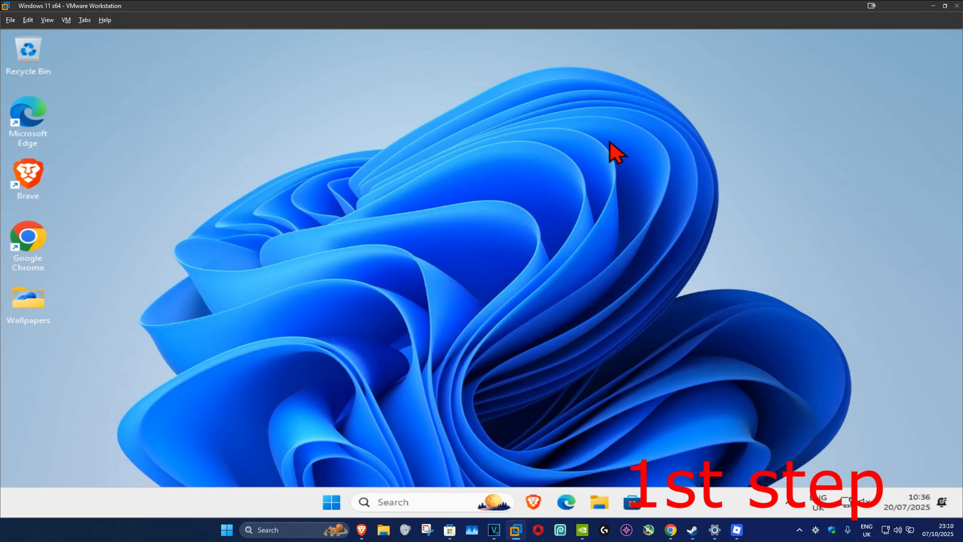
# - Find Windows Update via search for 'check' and start checking for new updates
pyautogui.write('check for')
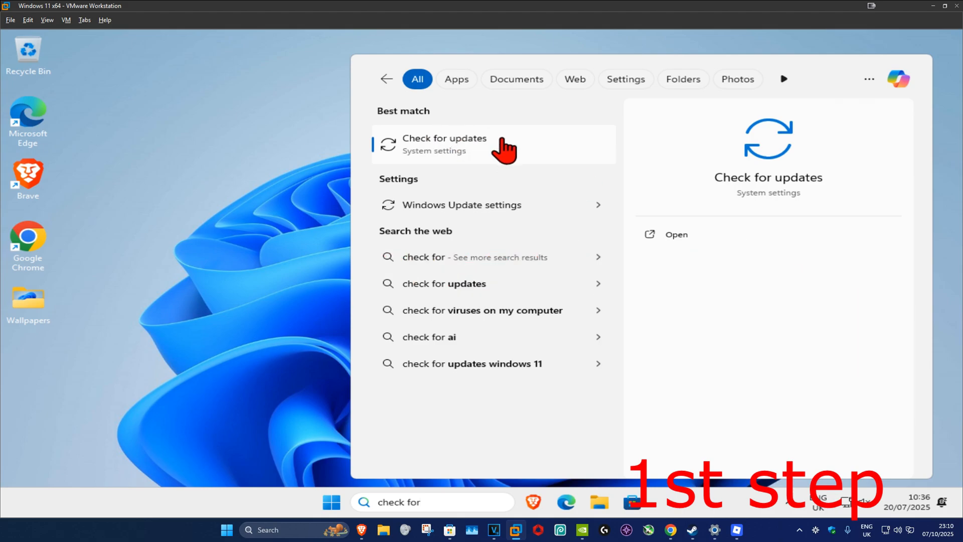
pyautogui.click(444, 144)
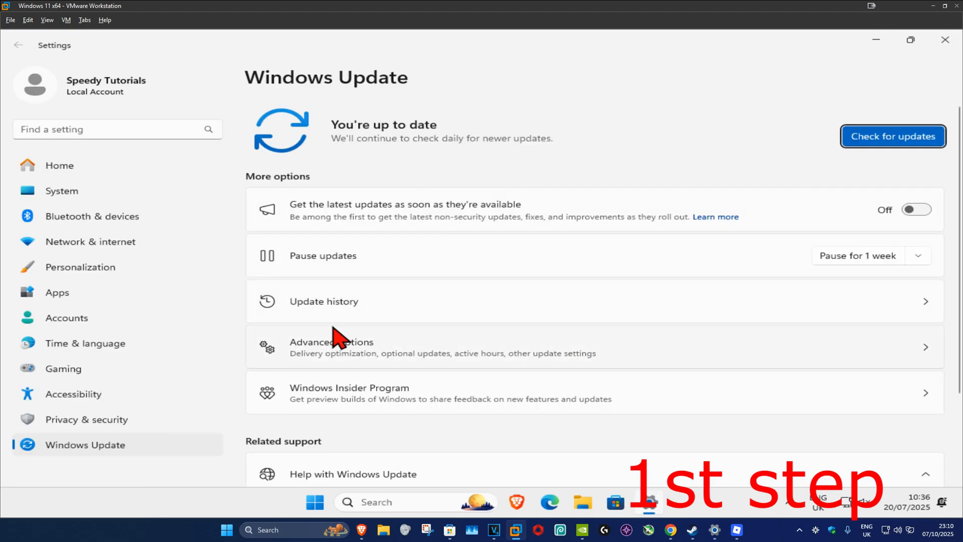
pyautogui.click(893, 136)
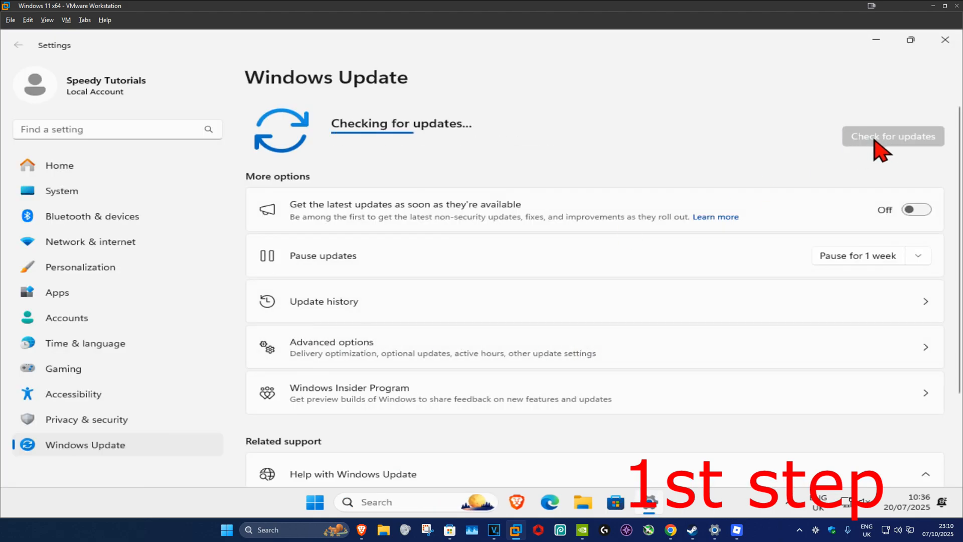
pyautogui.moveTo(426, 166)
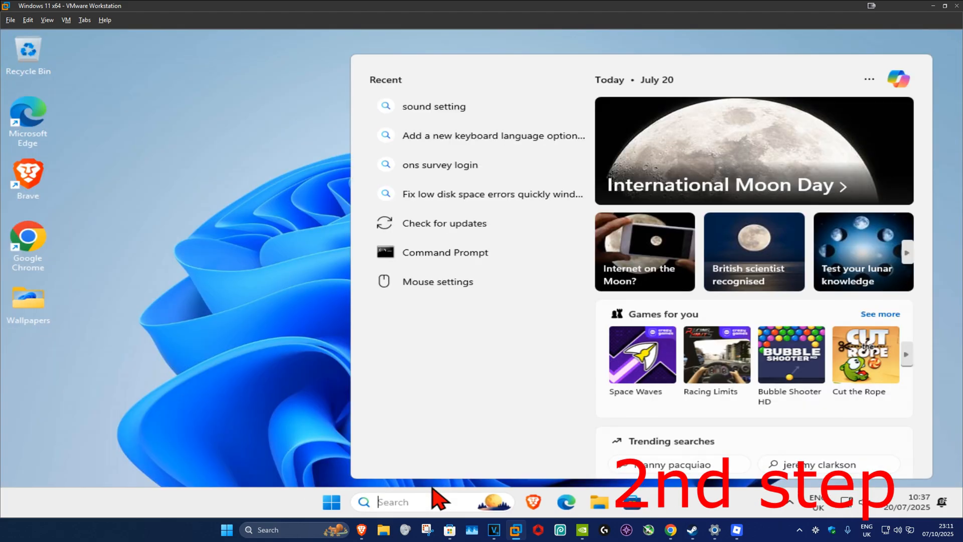
# - Search 'cmd' to launch Command Prompt as administrator
pyautogui.write('cmd')
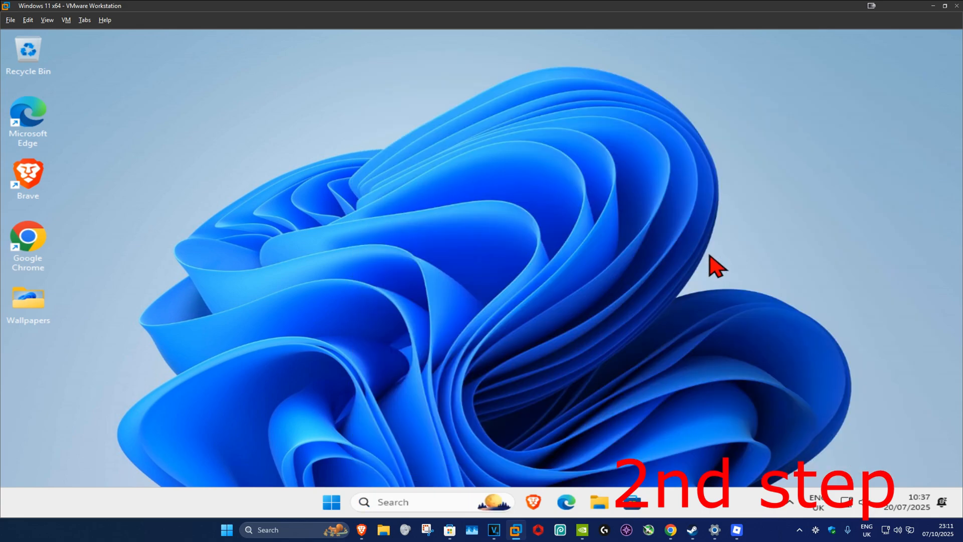
pyautogui.moveTo(420, 369)
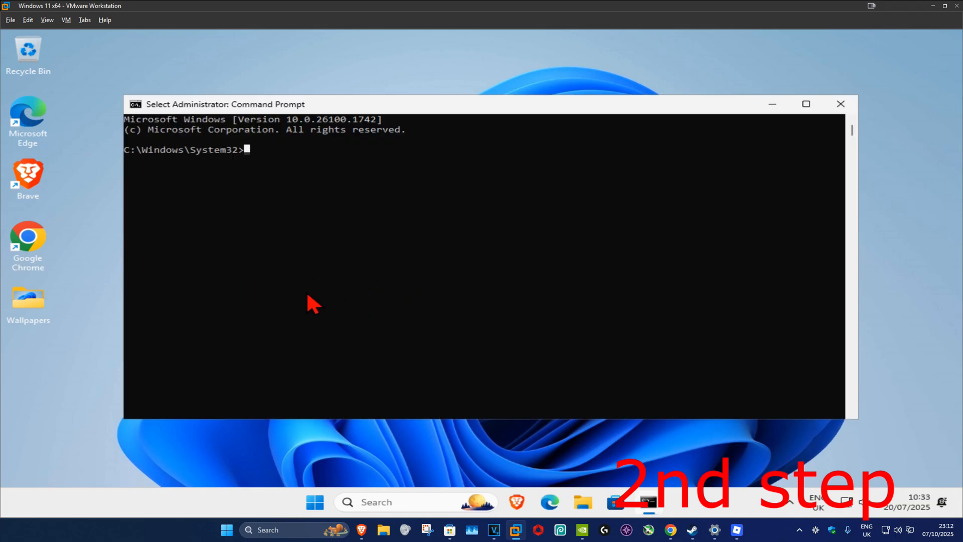
# - Run sfc /scannow so the system file scan verifies and repairs corrupt files
pyautogui.write('sfc')
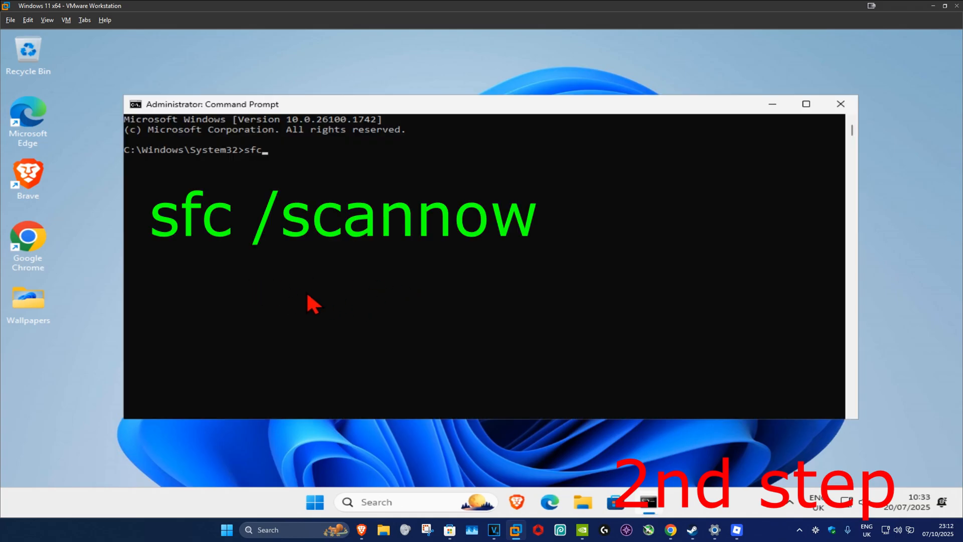
pyautogui.write('/scan')
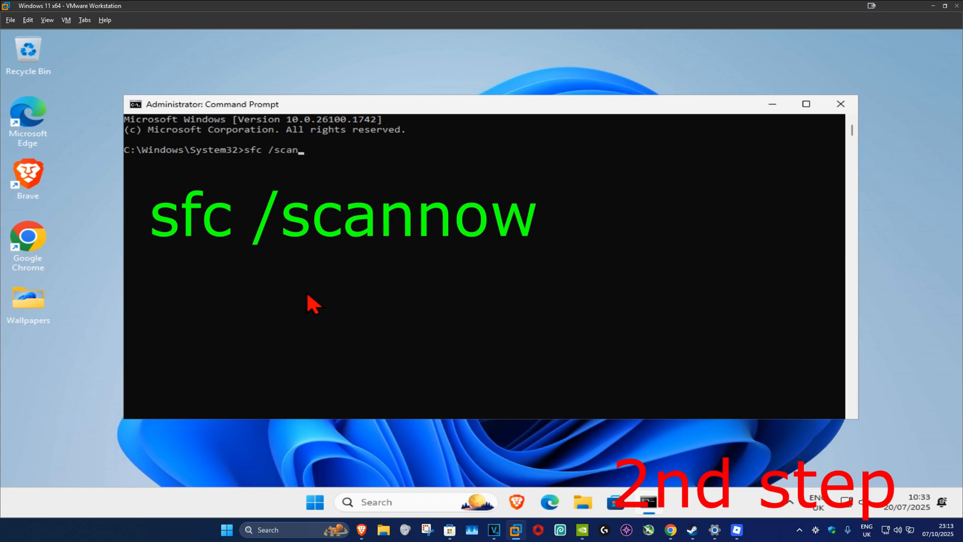
pyautogui.write('now')
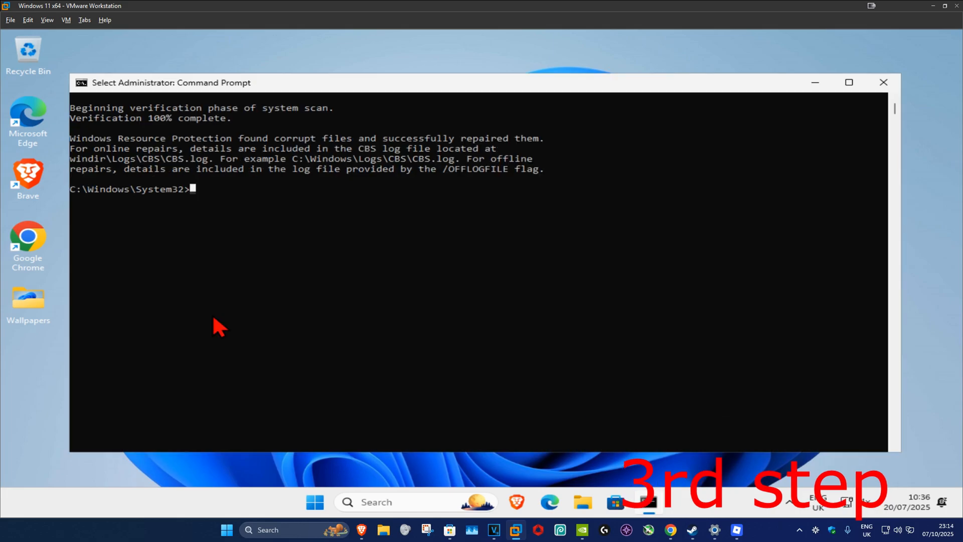
# - Run dism /online /cleanup-image /restorehealth to repair the Windows image
pyautogui.write('dism')
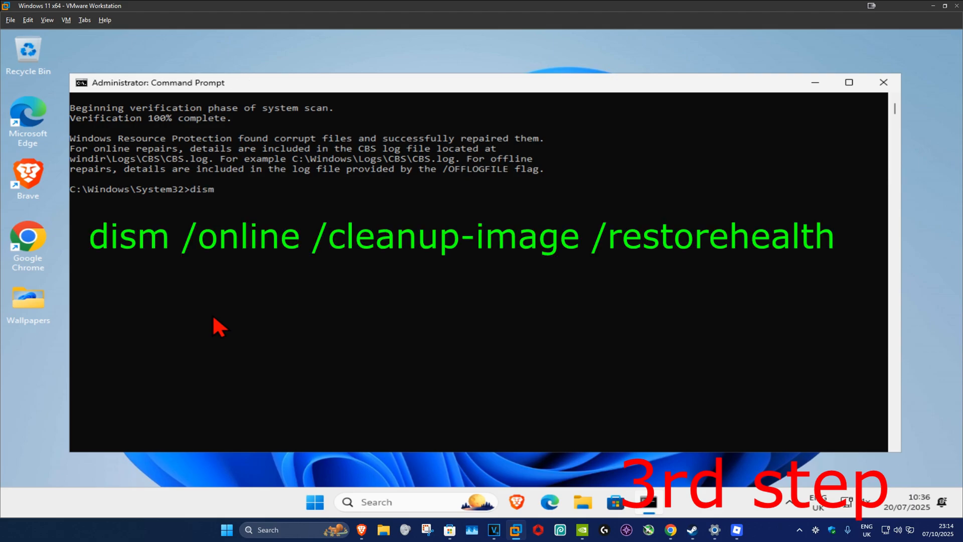
pyautogui.write('/onl')
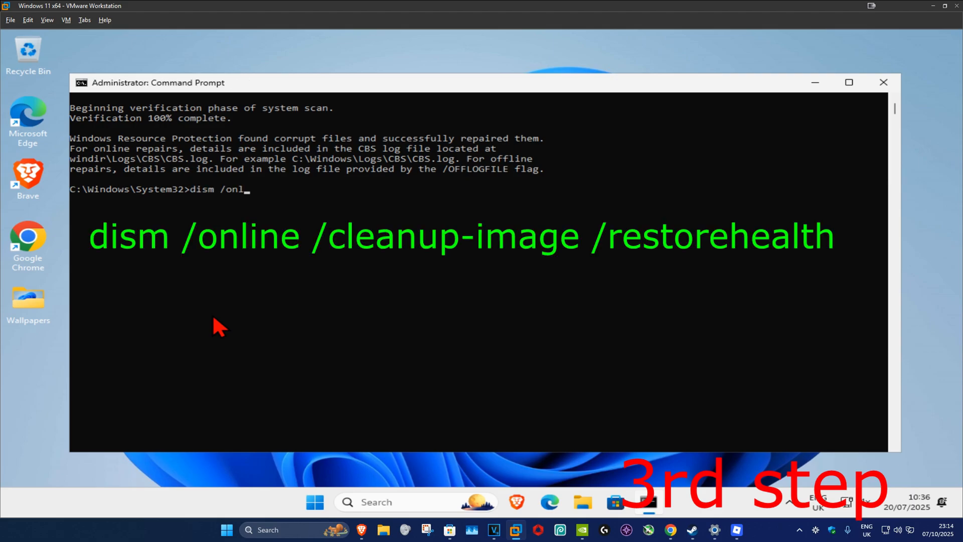
pyautogui.write('ine /')
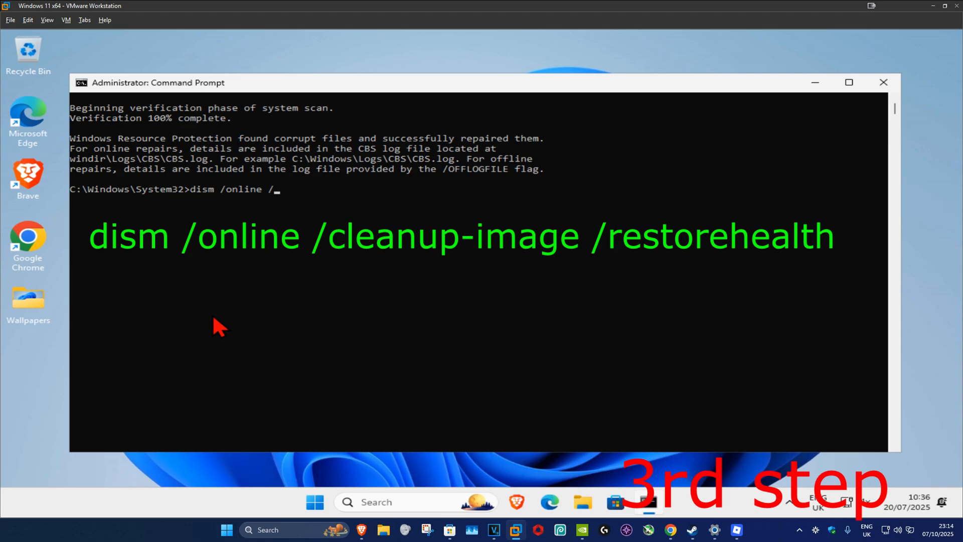
pyautogui.write('cleanup-')
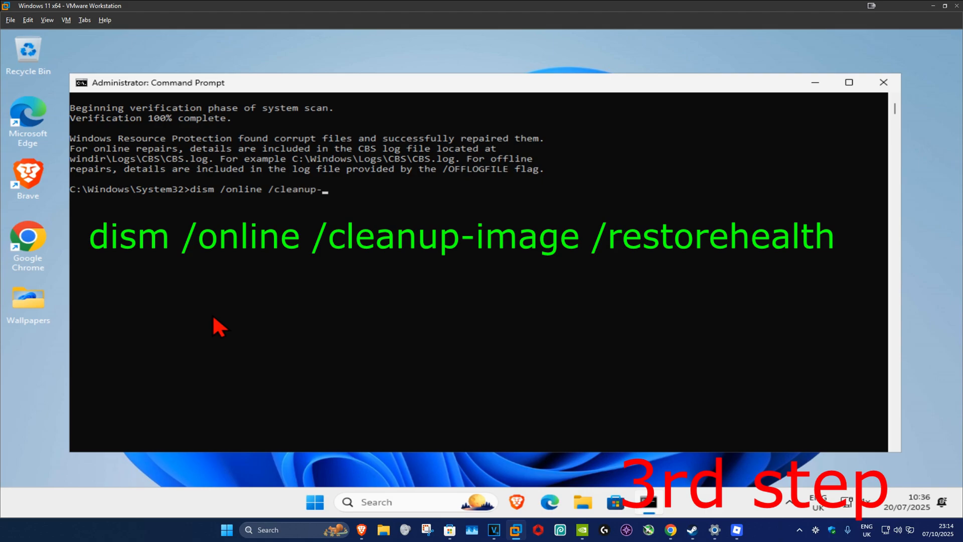
pyautogui.write('image')
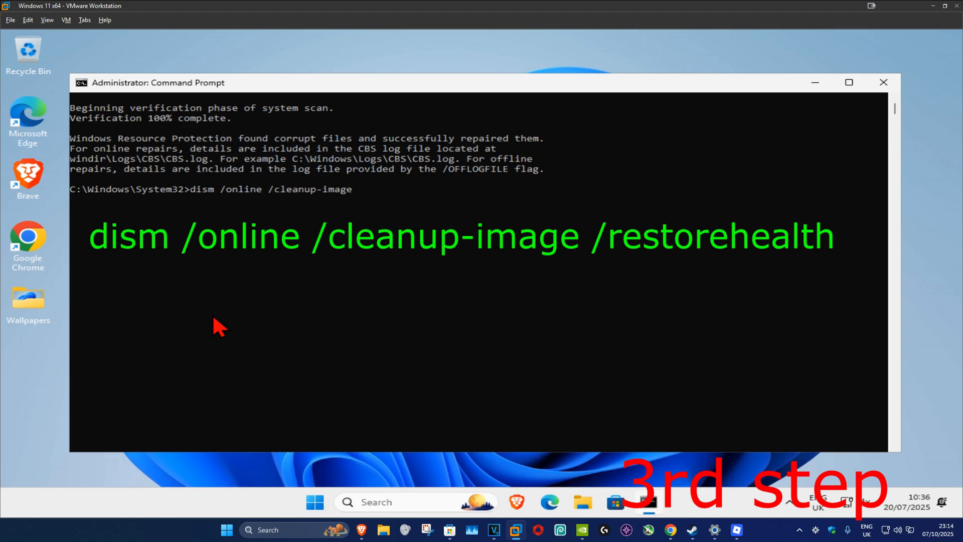
pyautogui.press('Return')
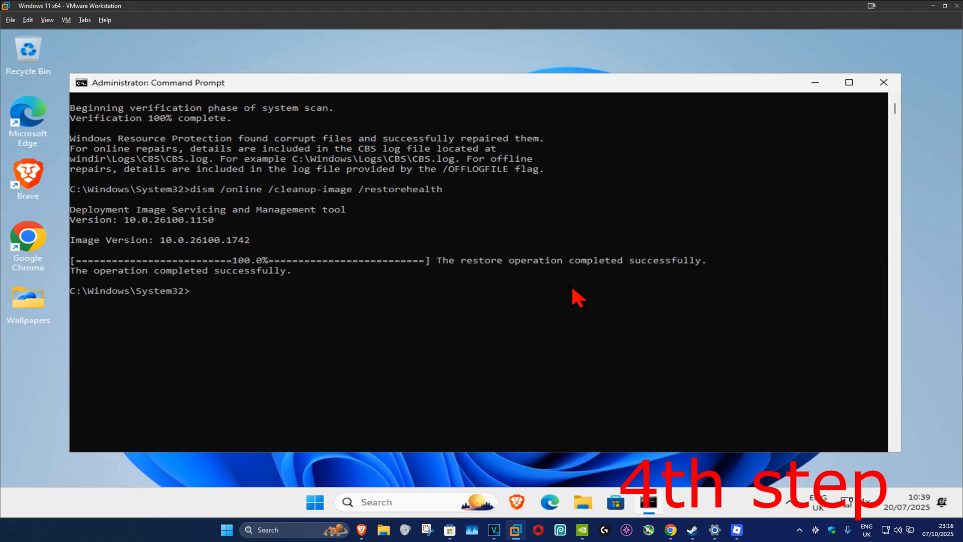
pyautogui.moveTo(611, 148)
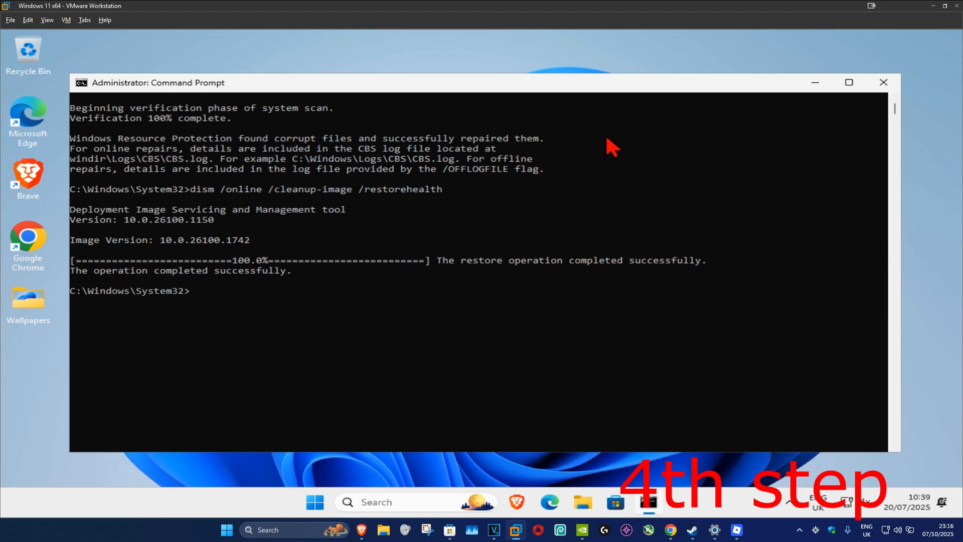
# - Restart the PC from the Start menu's power options
pyautogui.click(314, 502)
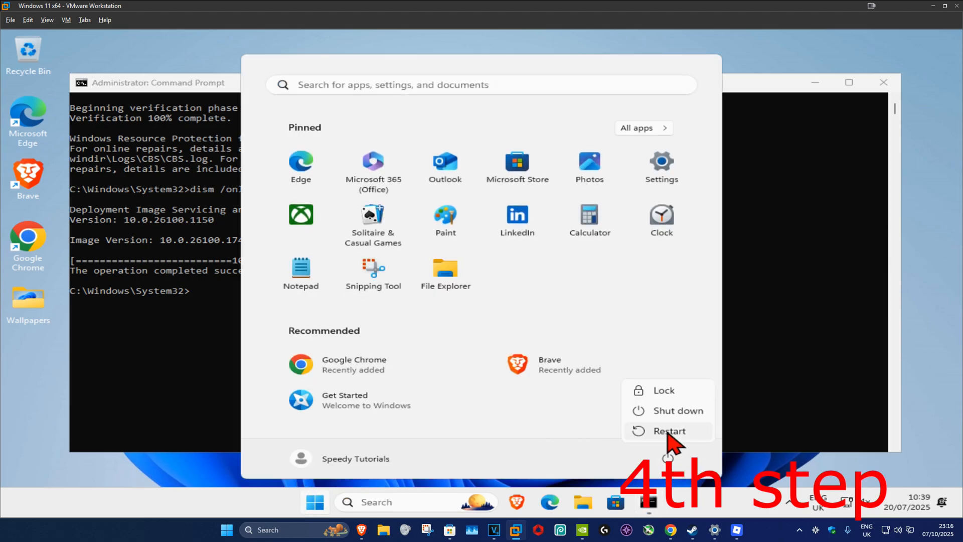
pyautogui.click(670, 430)
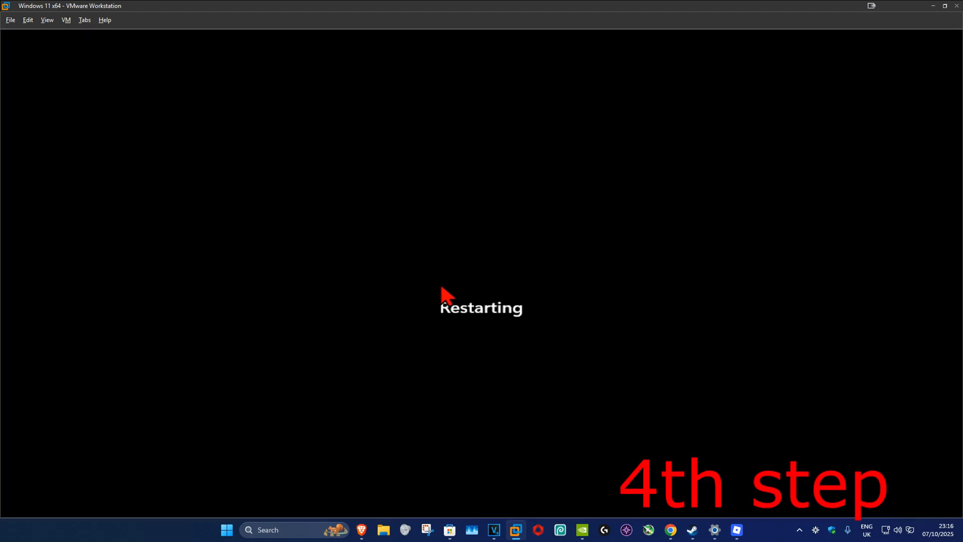